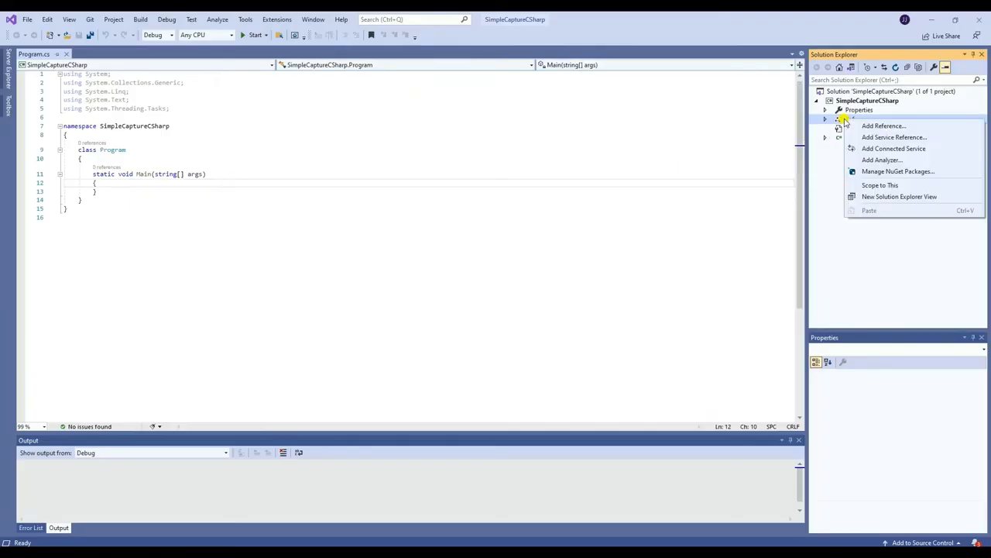
Reference BytescoutScreenCapturing.dll from the SDK x64 folder in SimpleCaptureCSharp
click(884, 126)
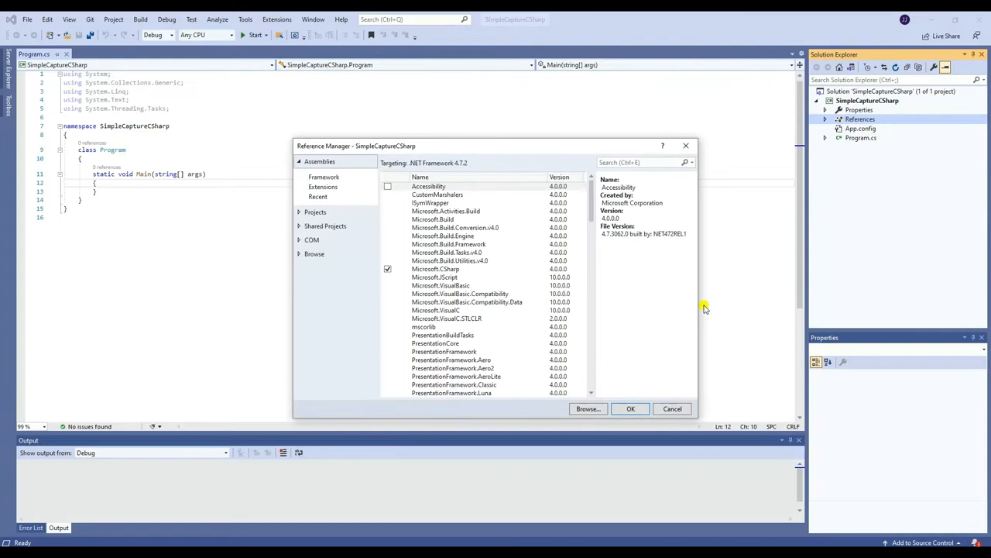
click(588, 408)
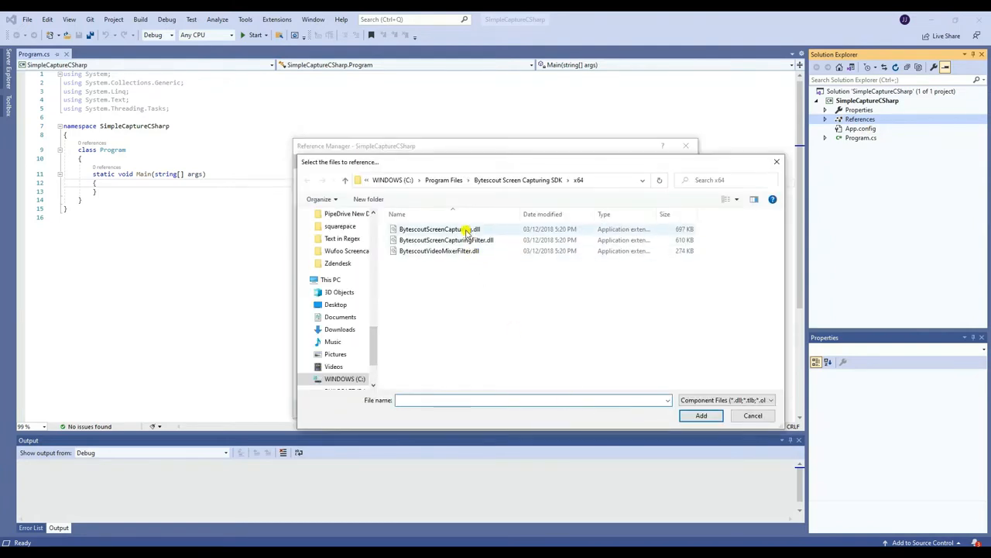
click(700, 415)
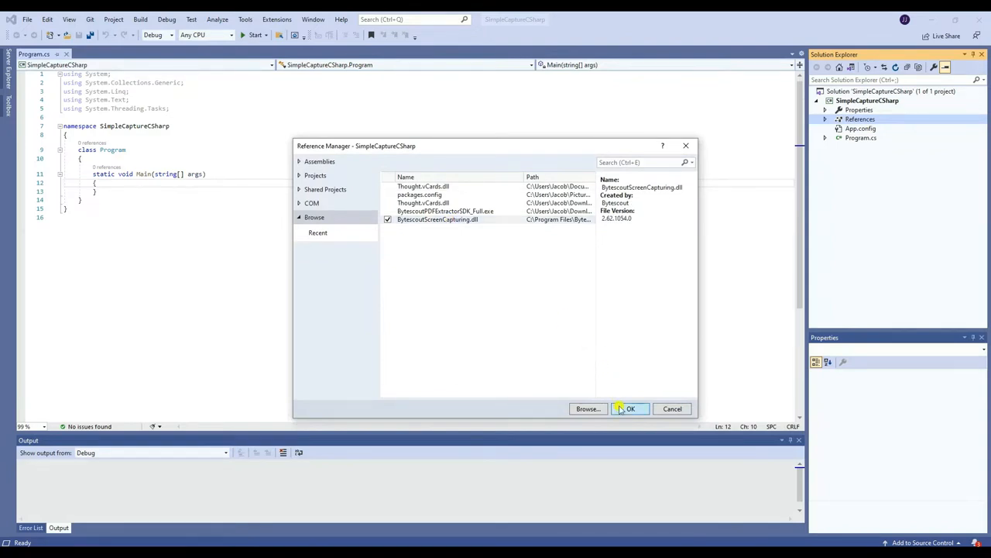
click(629, 409)
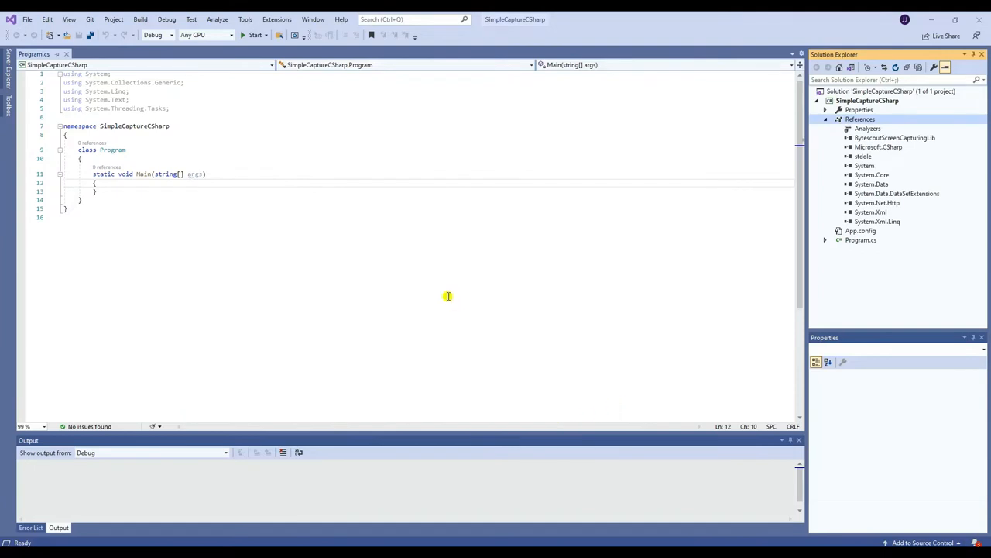
Replace Program.cs with the pasted ByteScout full-screen capture sample and run it
key(ctrl+a)
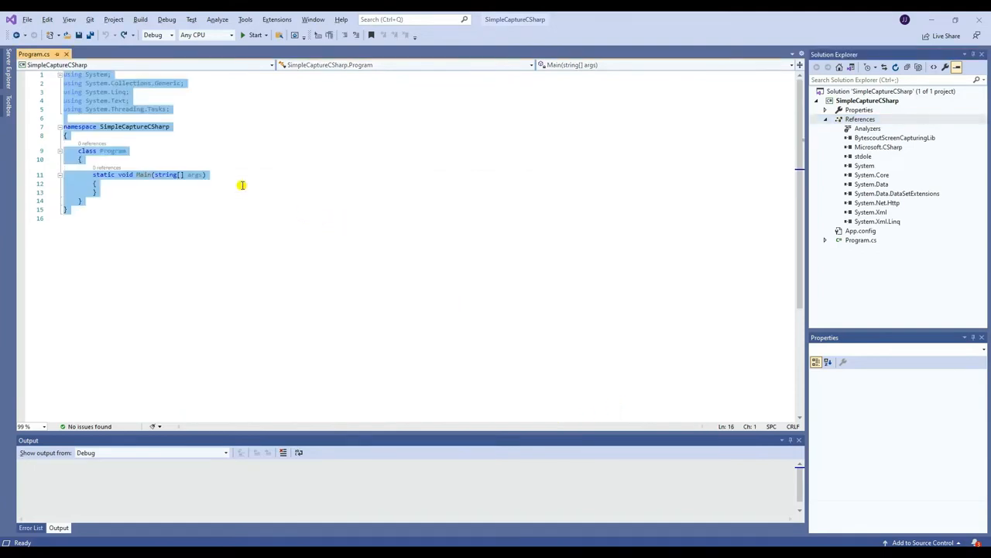
key(ctrl+v)
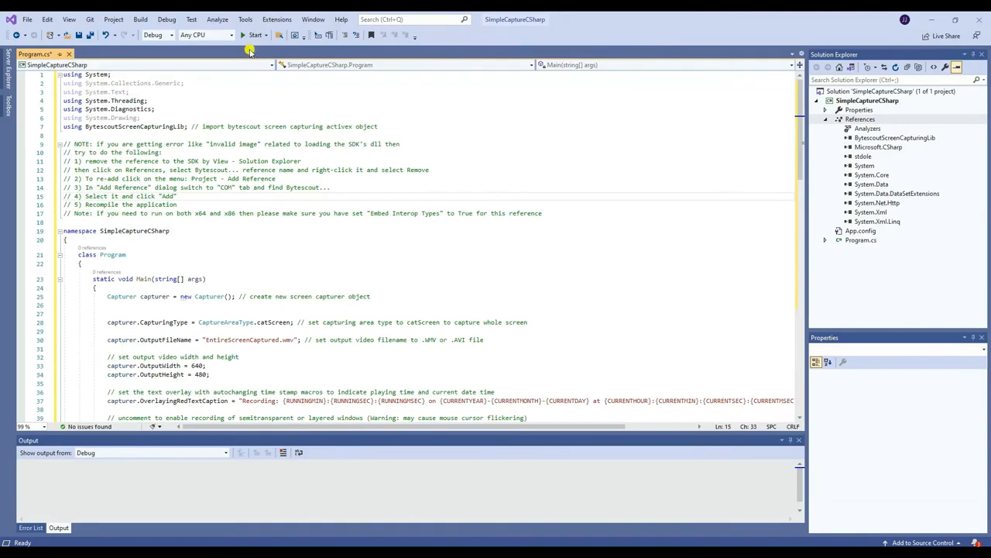
click(250, 35)
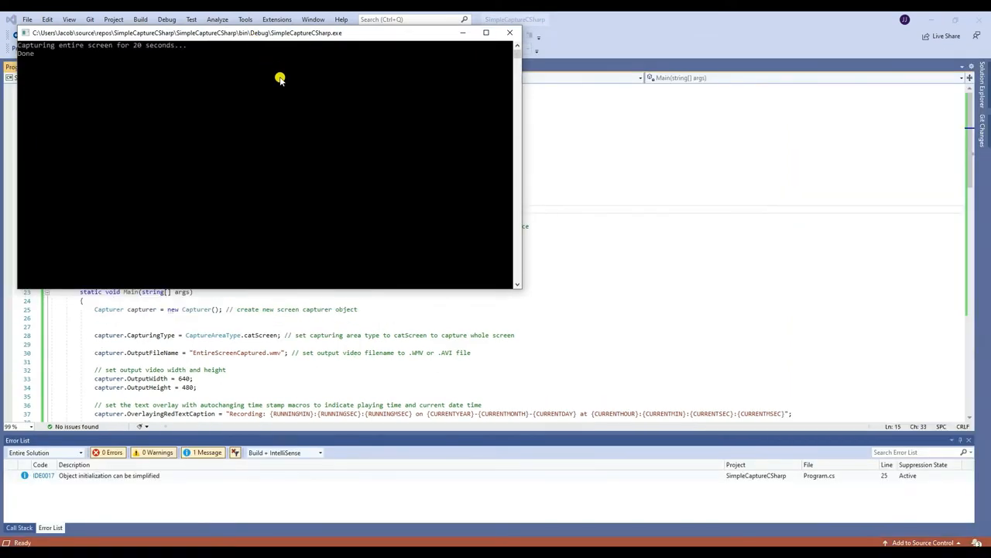
mouse_move(321, 106)
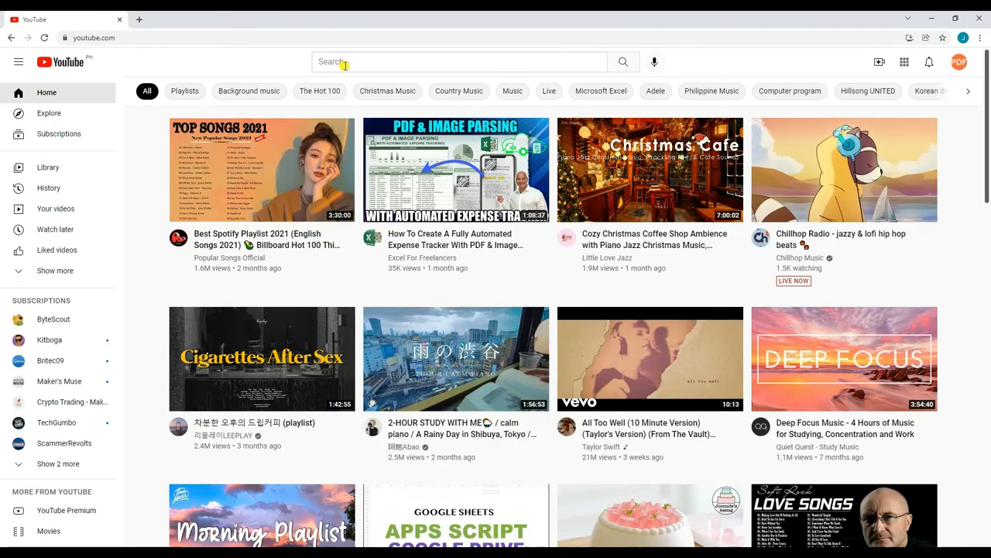
Search YouTube for 'ByteScout' and open the ByteScout channel result
text(ByteScout)
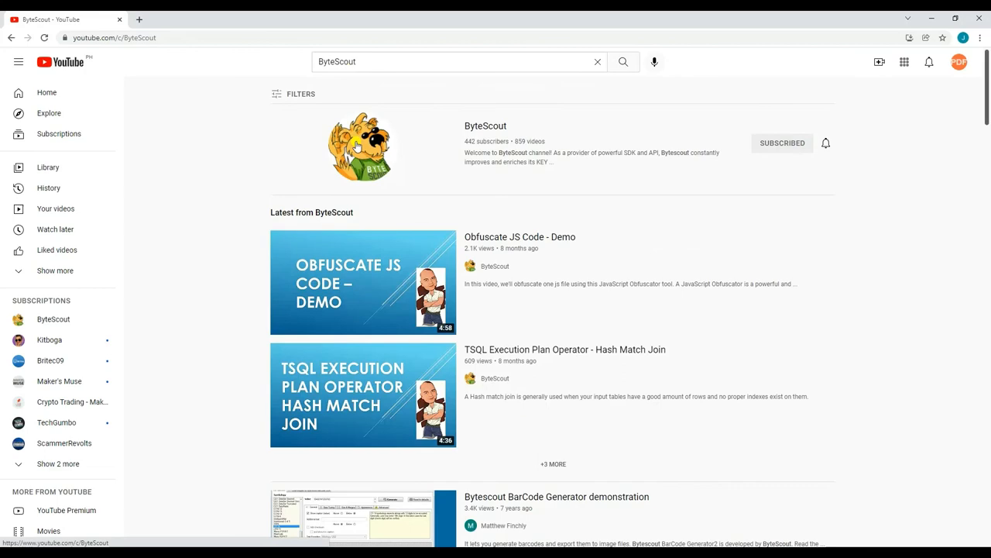
click(486, 125)
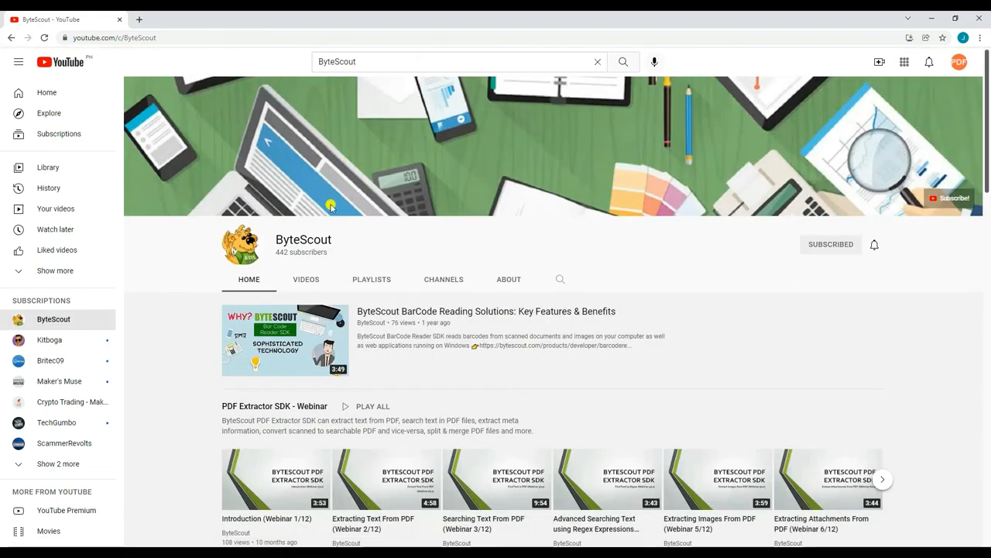